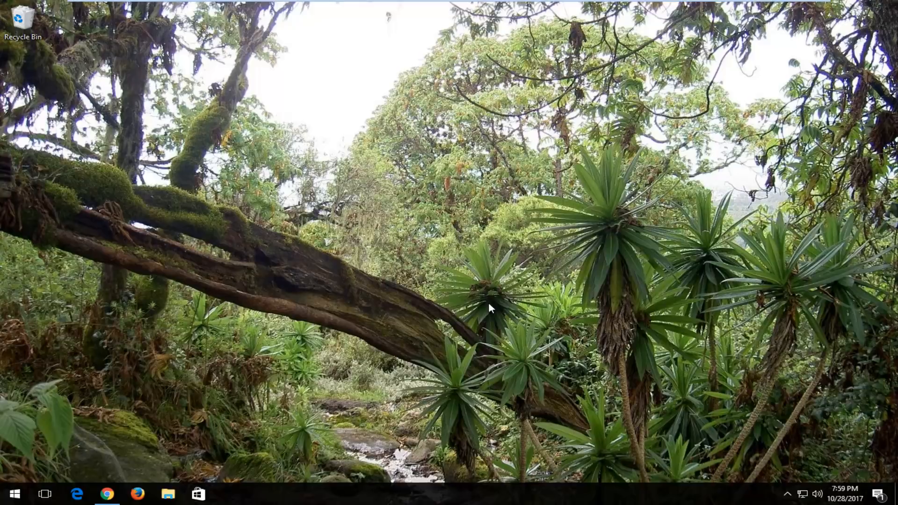
mouse_move(485, 297)
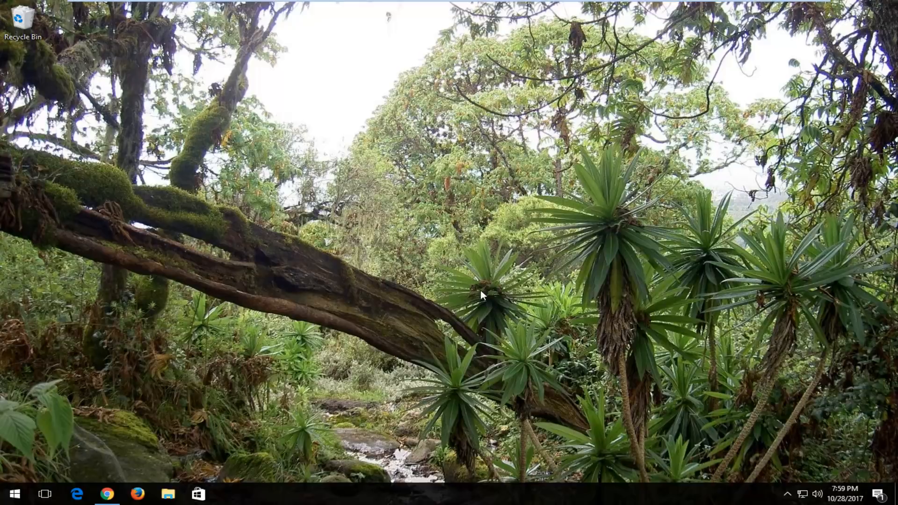
mouse_move(414, 227)
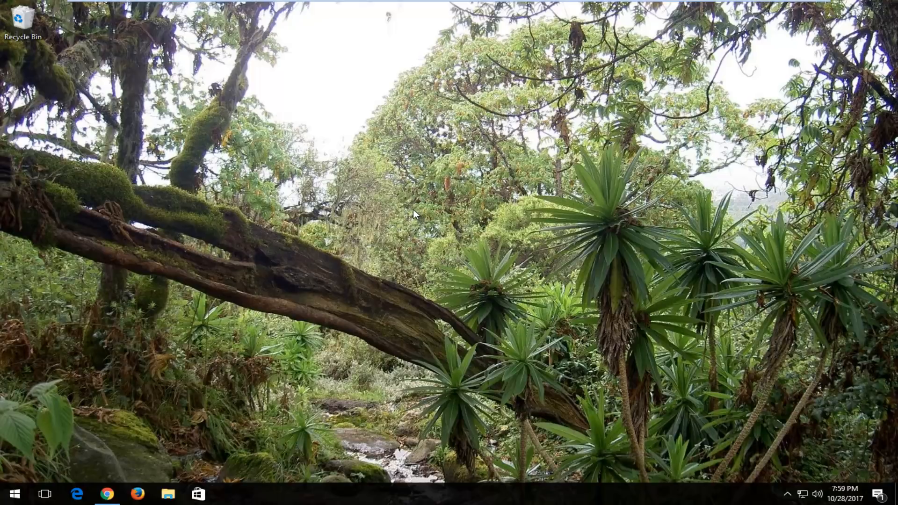
mouse_move(120, 500)
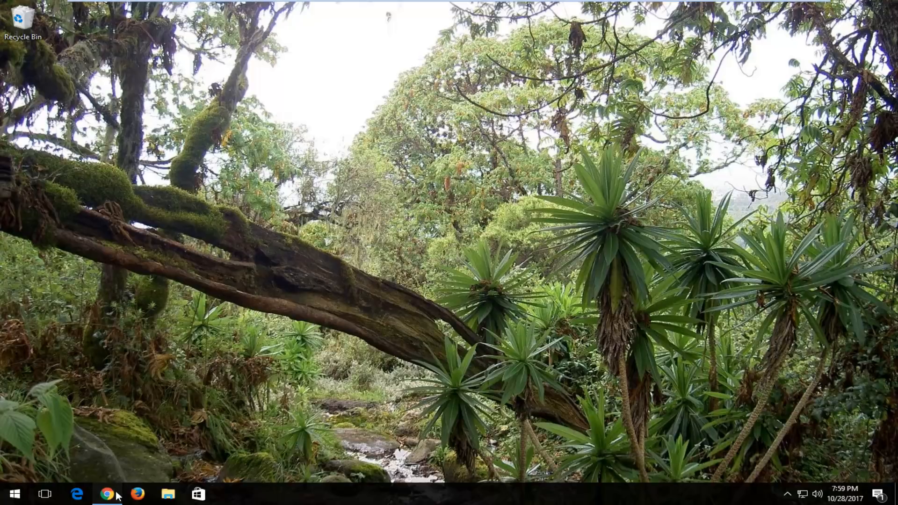
Open the Downloads folder containing iTunesSetup.exe from Chrome's downloads list
left_click(108, 504)
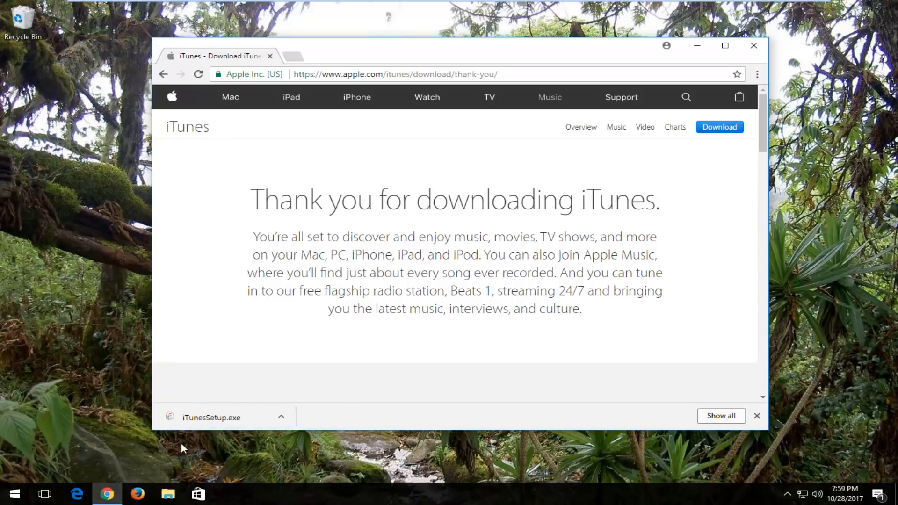
left_click(721, 416)
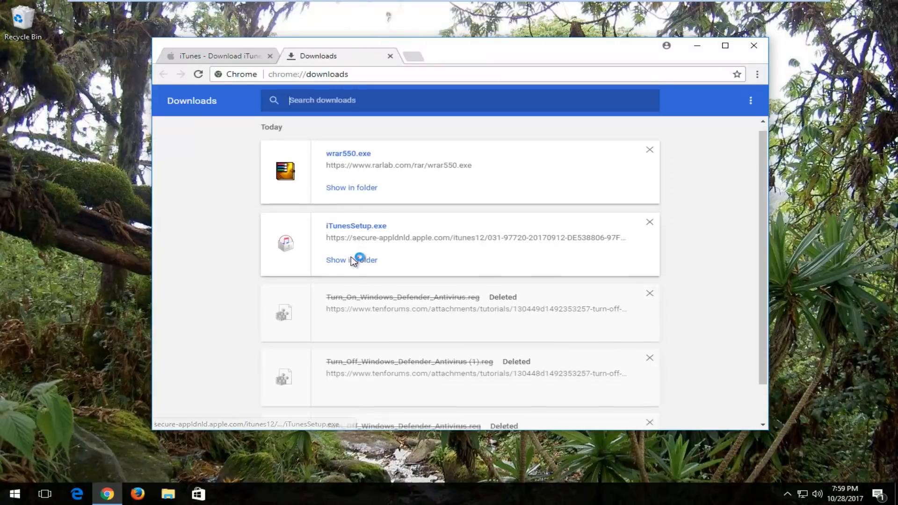
scroll("down", 3)
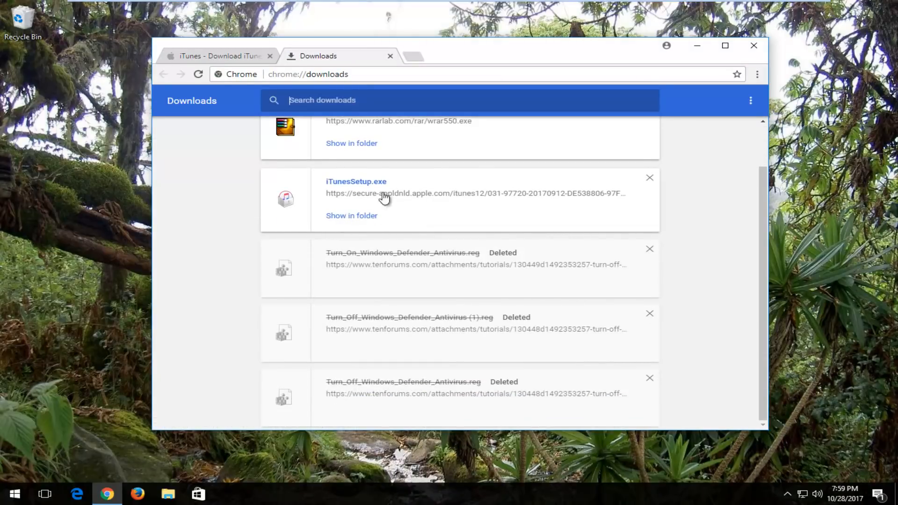
left_click(352, 216)
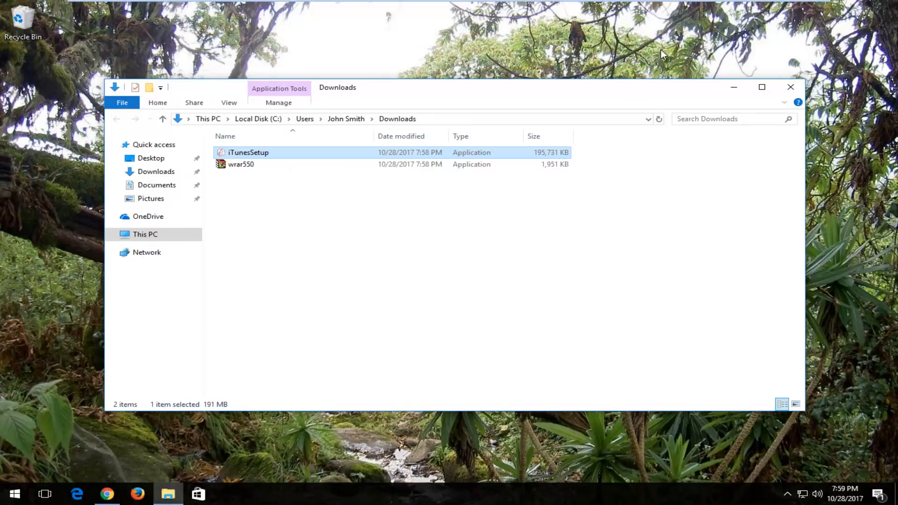
left_click(16, 493)
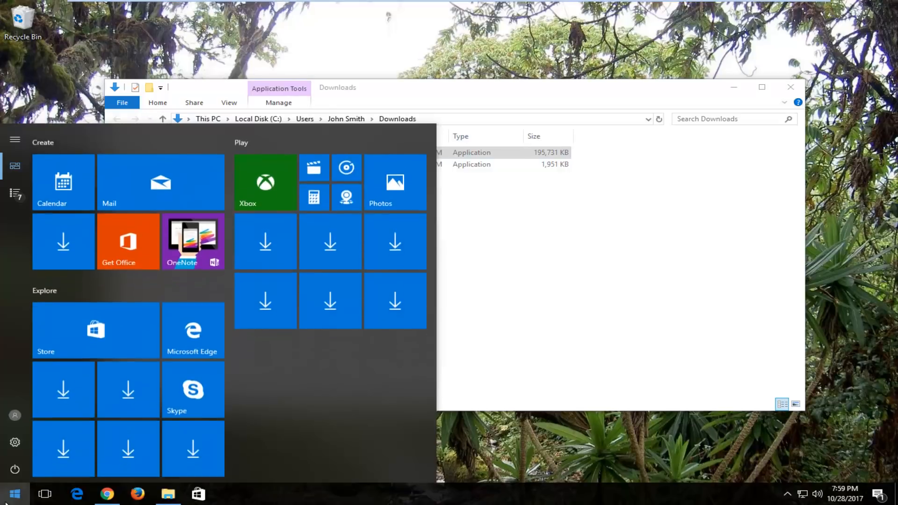
type("downl")
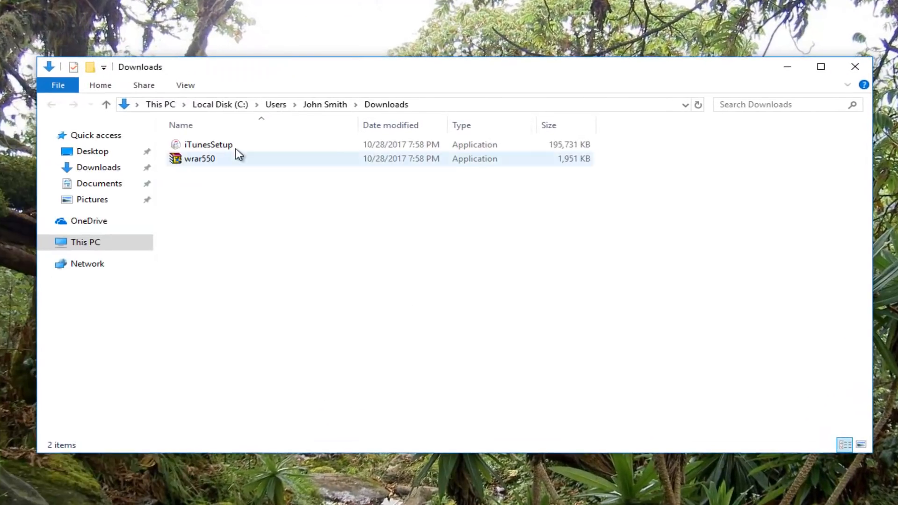
mouse_move(208, 147)
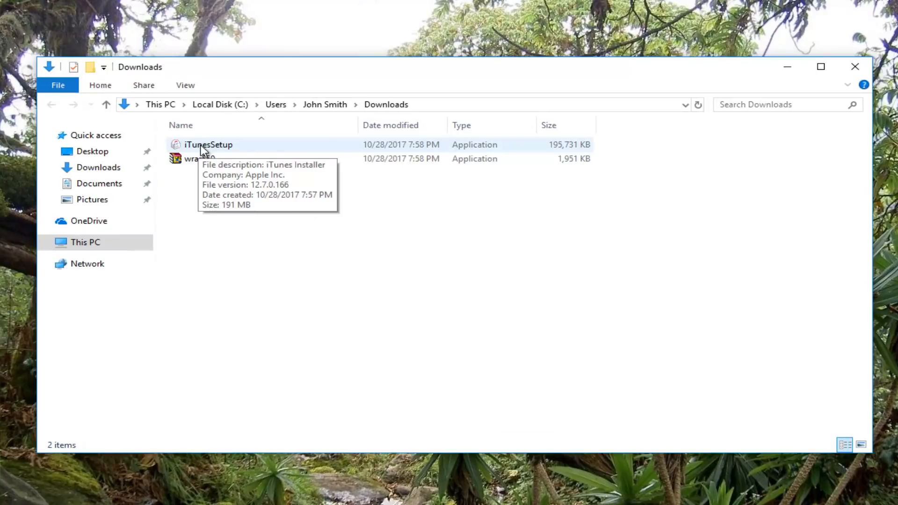
Run iTunesSetup as administrator from its right-click menu
right_click(208, 145)
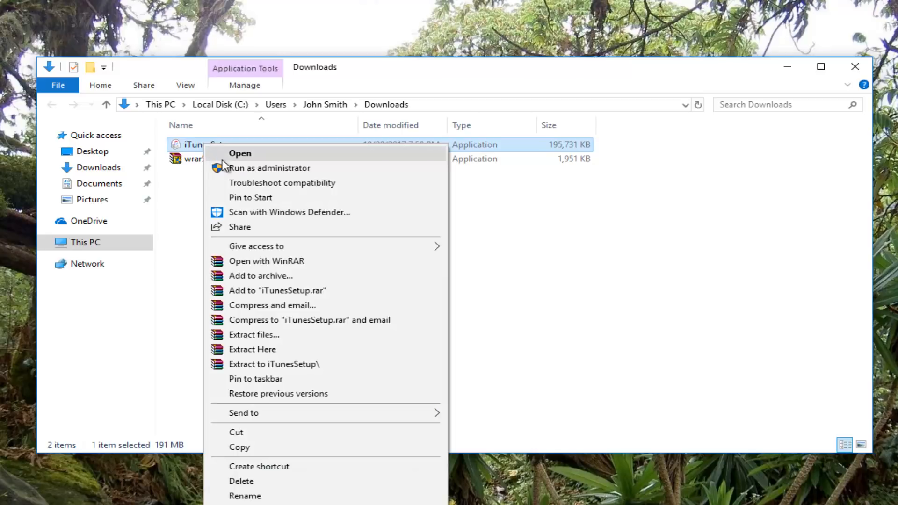
left_click(239, 153)
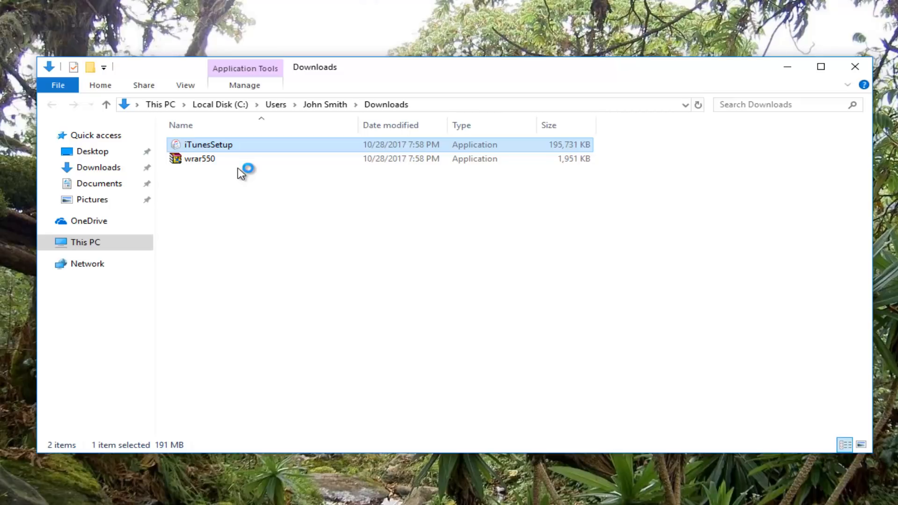
double_click(210, 145)
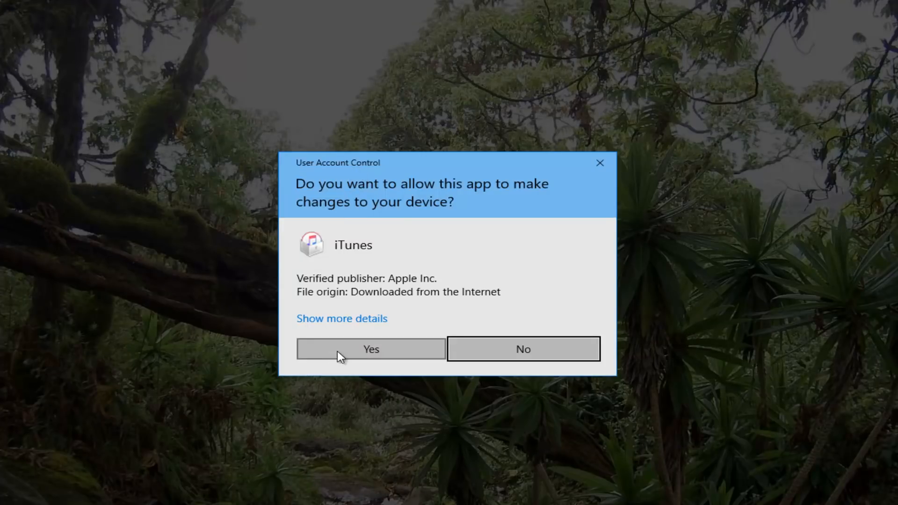
Approve the User Account Control prompt so Windows Installer prepares the iTunes install
left_click(371, 349)
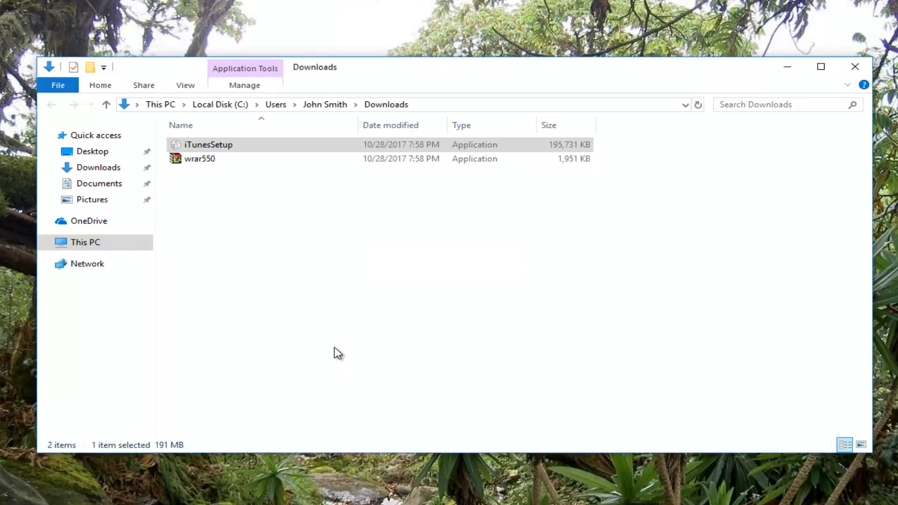
double_click(208, 145)
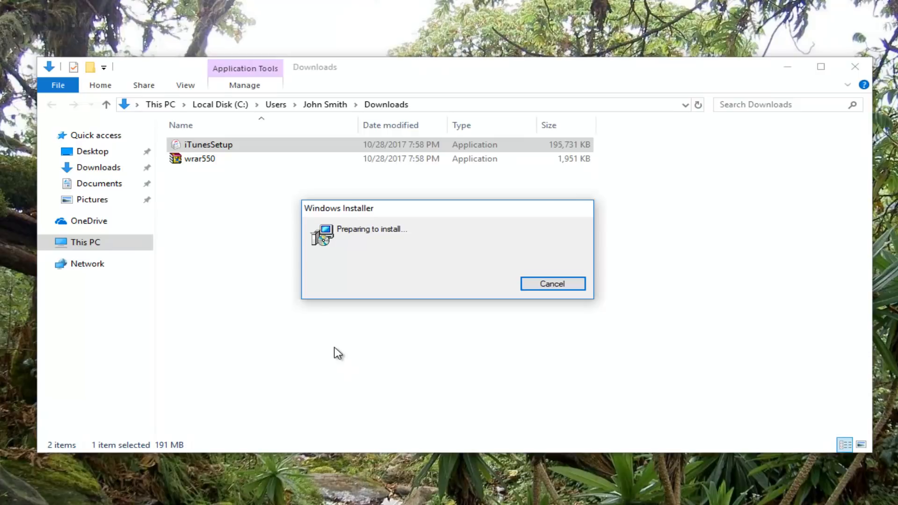